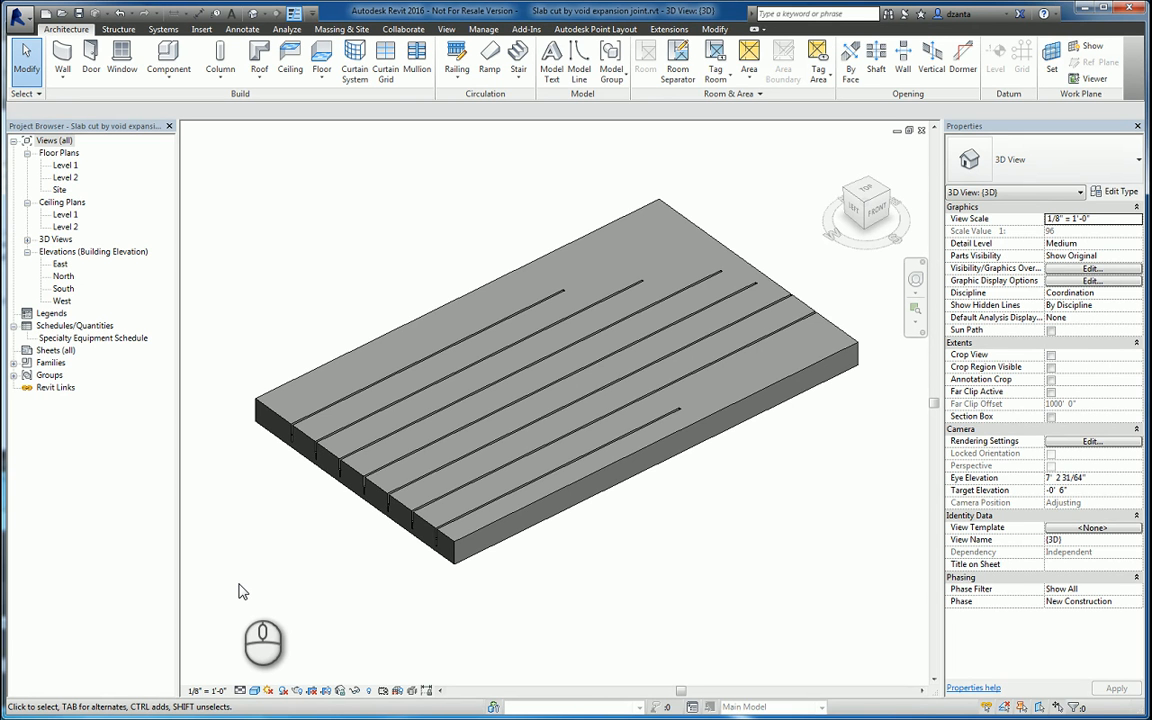
{"action": "mouse_move", "coordinate": [676, 556]}
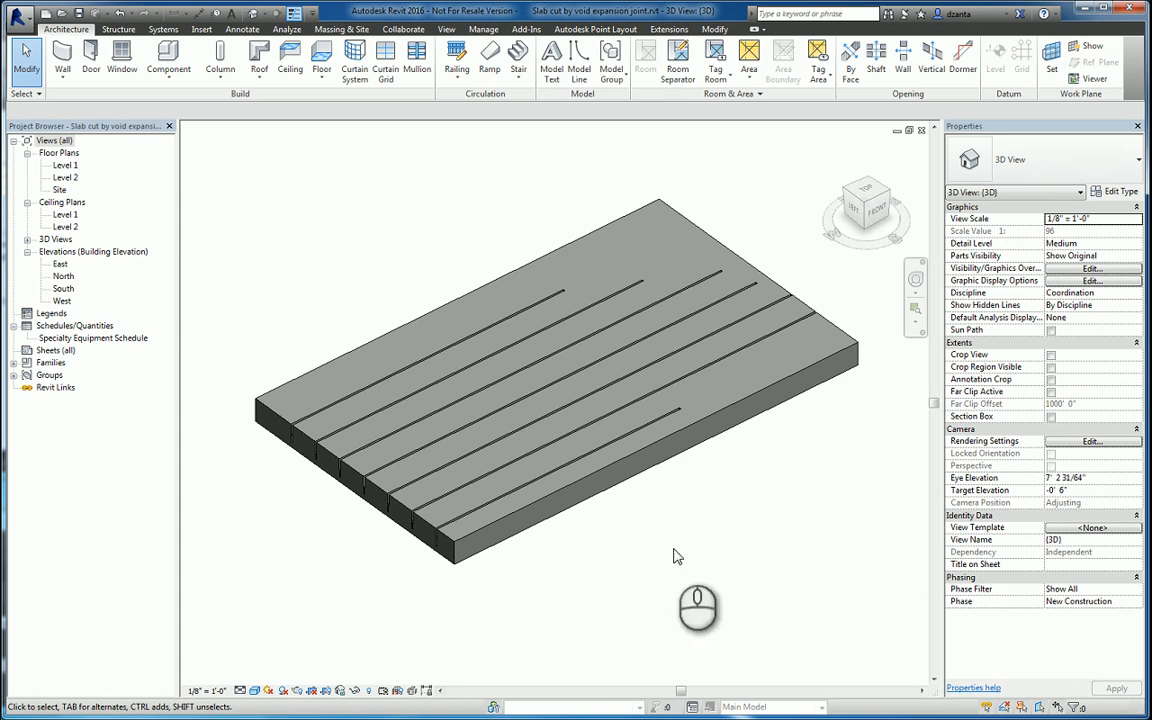
Inspect the slab edge grooves and select the expansion joints, dismissing the constraints error.
{"action": "left_click", "coordinate": [404, 404]}
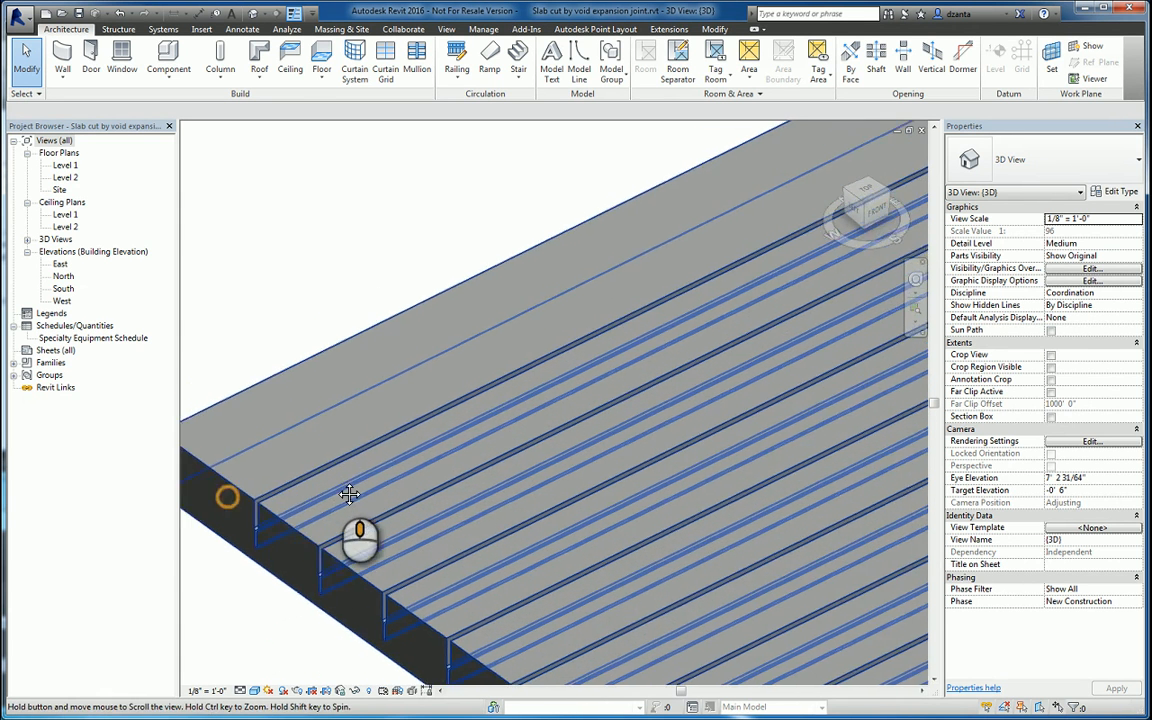
{"action": "left_click_drag", "start_coordinate": [350, 494], "coordinate": [520, 460]}
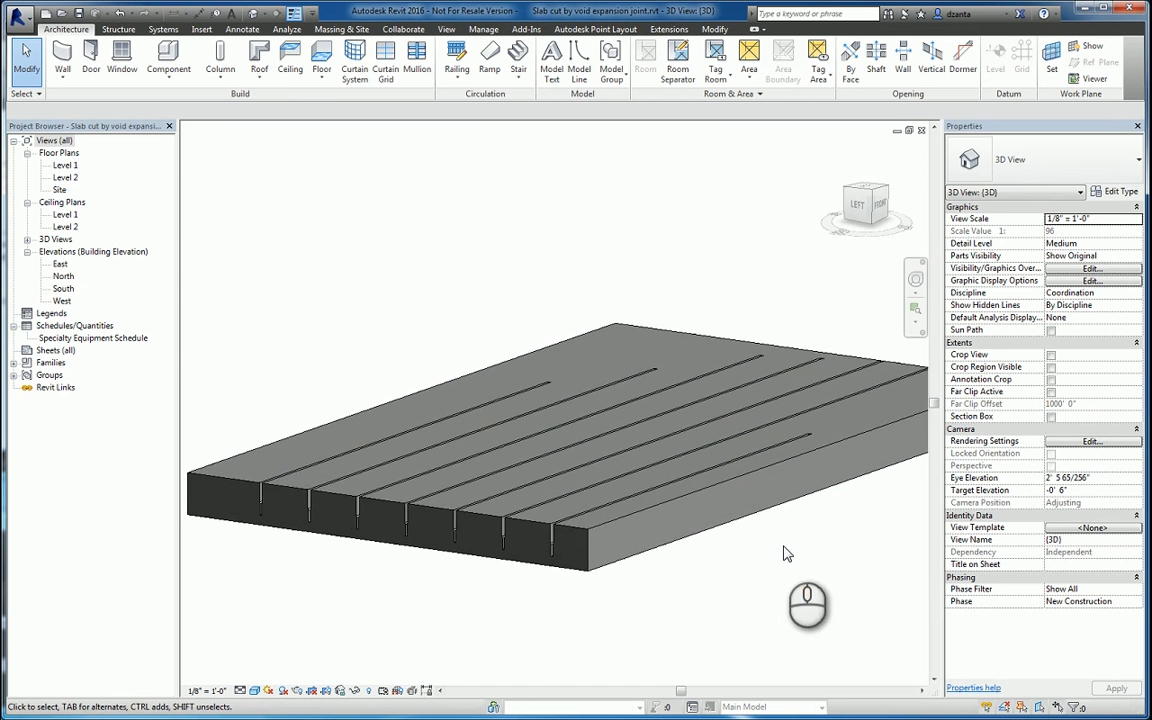
{"action": "left_click_drag", "start_coordinate": [788, 552], "coordinate": [768, 616]}
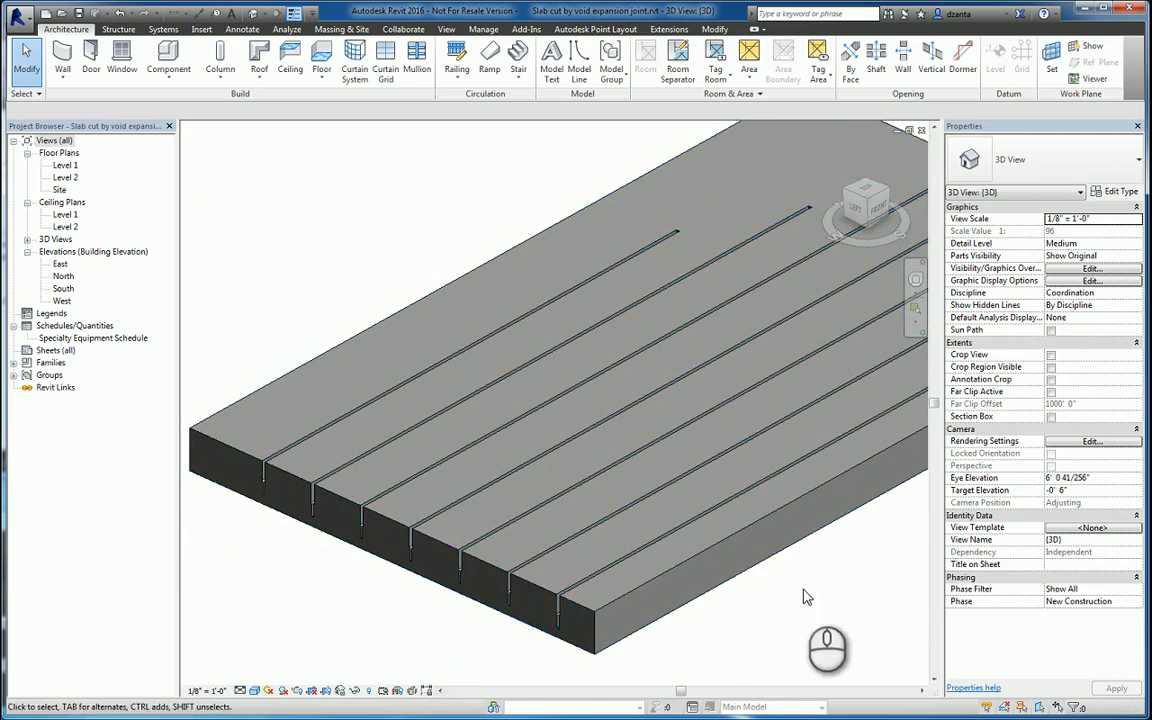
{"action": "left_click", "coordinate": [600, 460]}
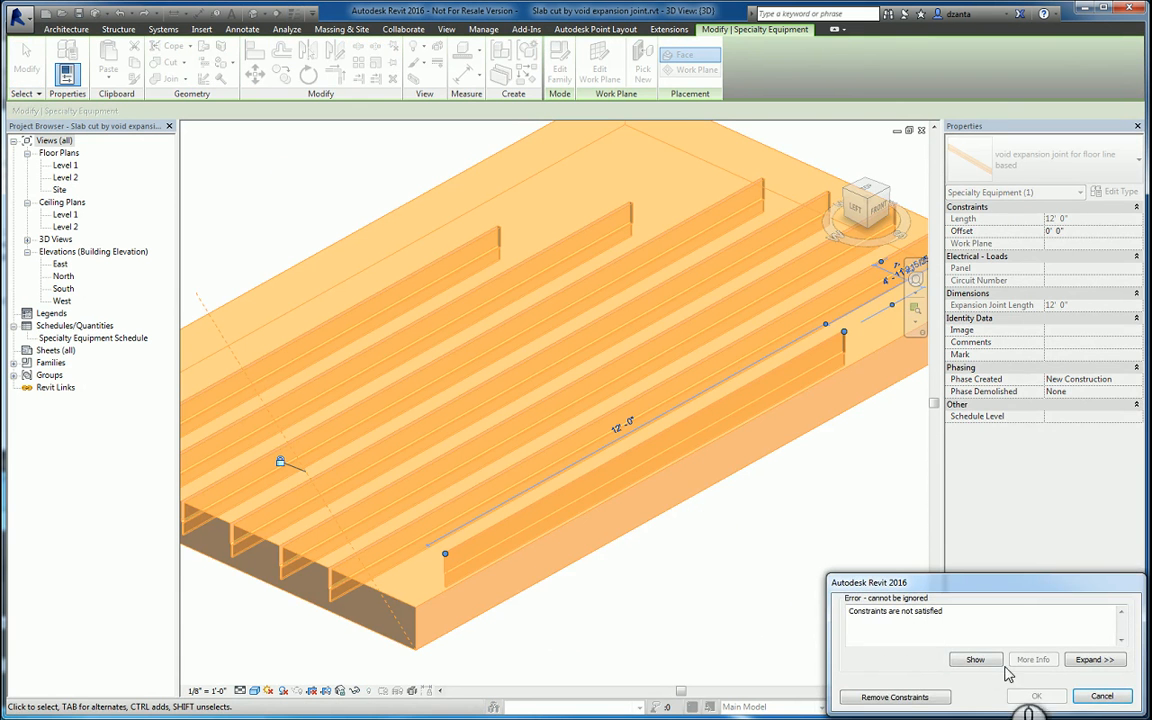
{"action": "left_click", "coordinate": [1100, 696]}
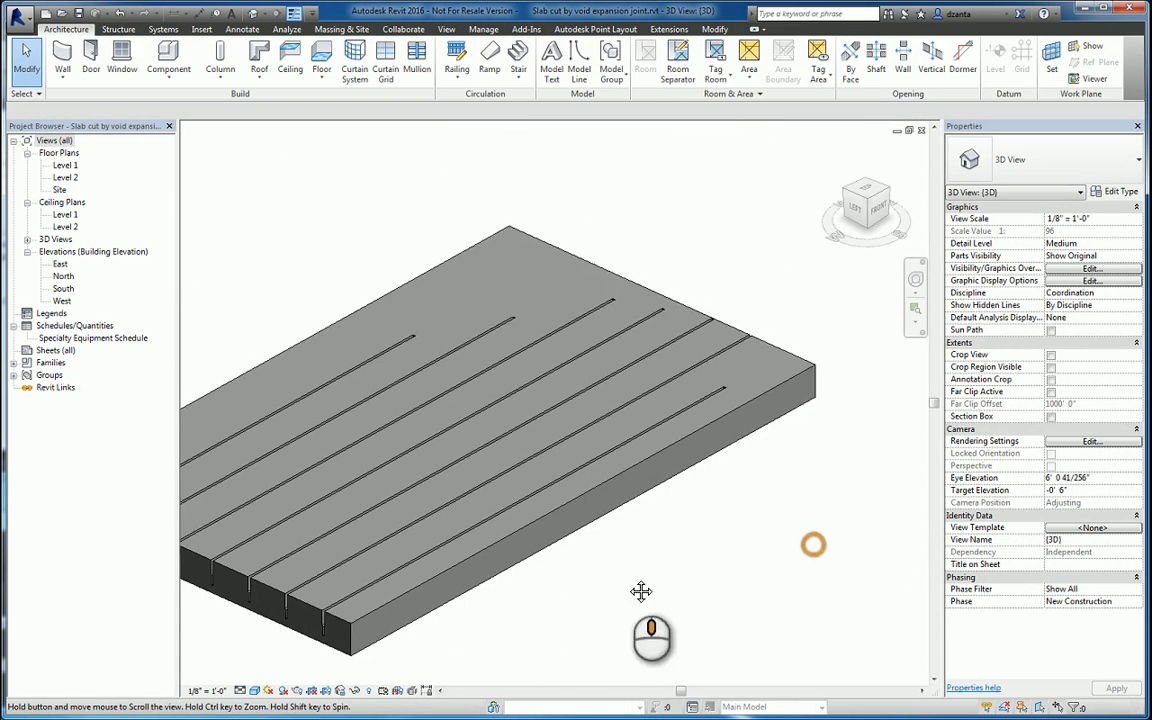
Select a single line-based joint and edit its family, then the nested void joint.
{"action": "left_click", "coordinate": [670, 392]}
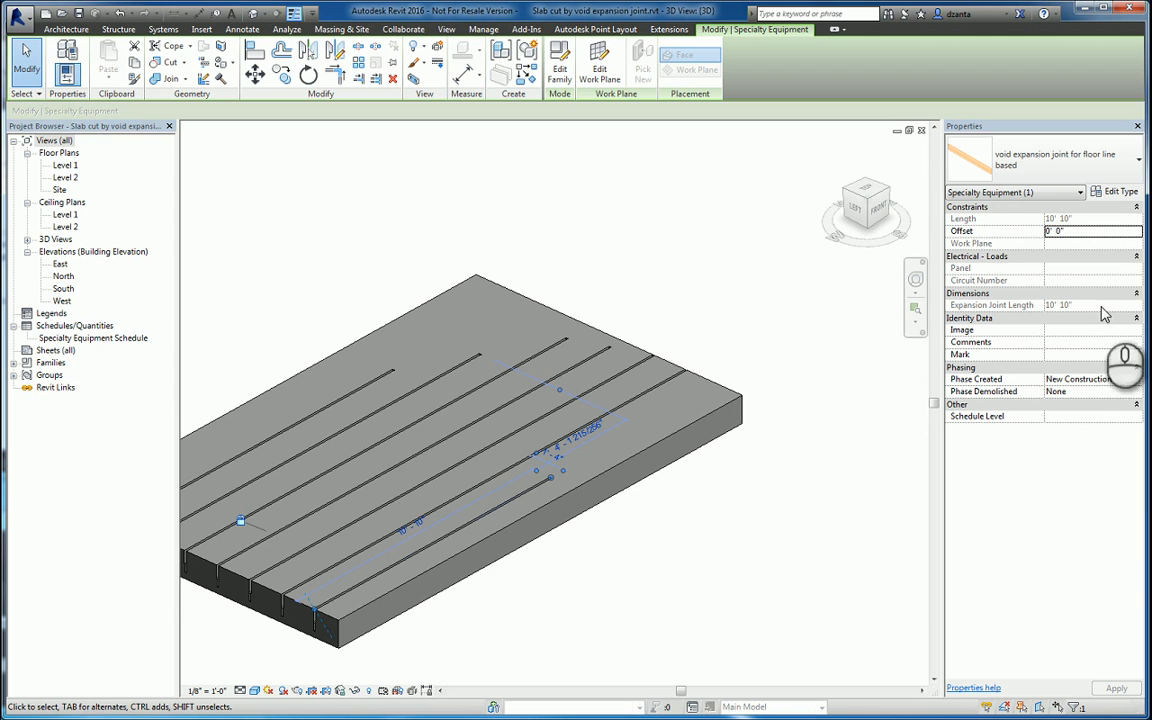
{"action": "mouse_move", "coordinate": [1058, 304]}
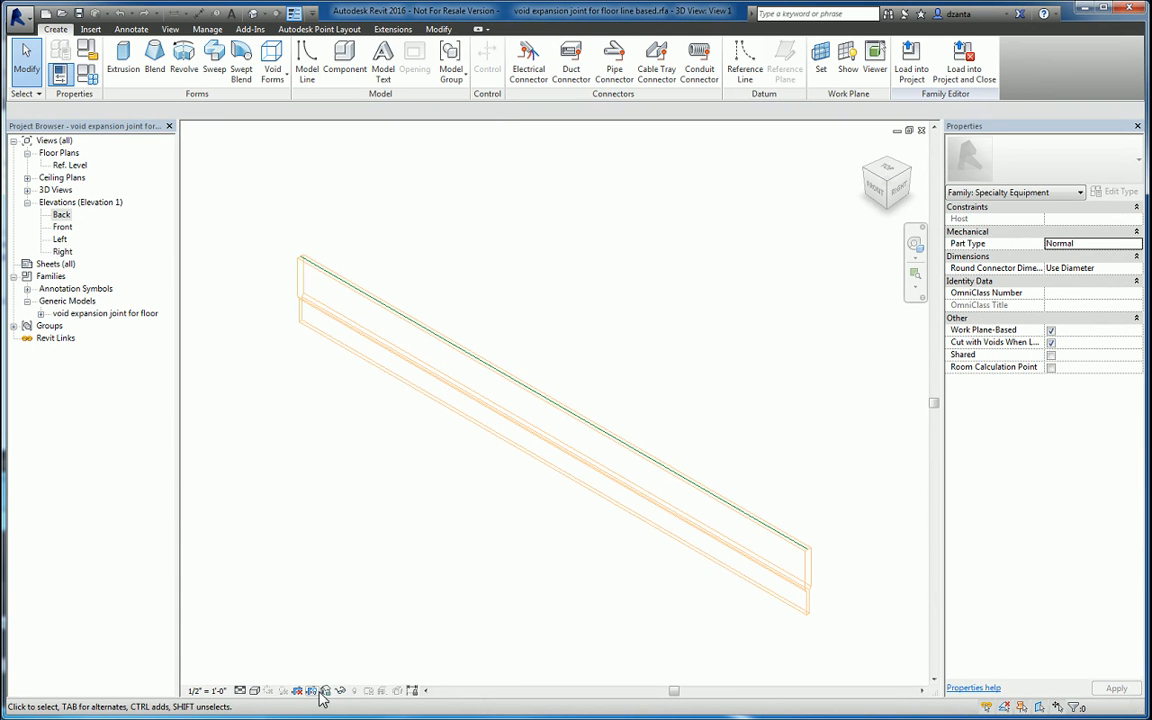
{"action": "left_click", "coordinate": [400, 372]}
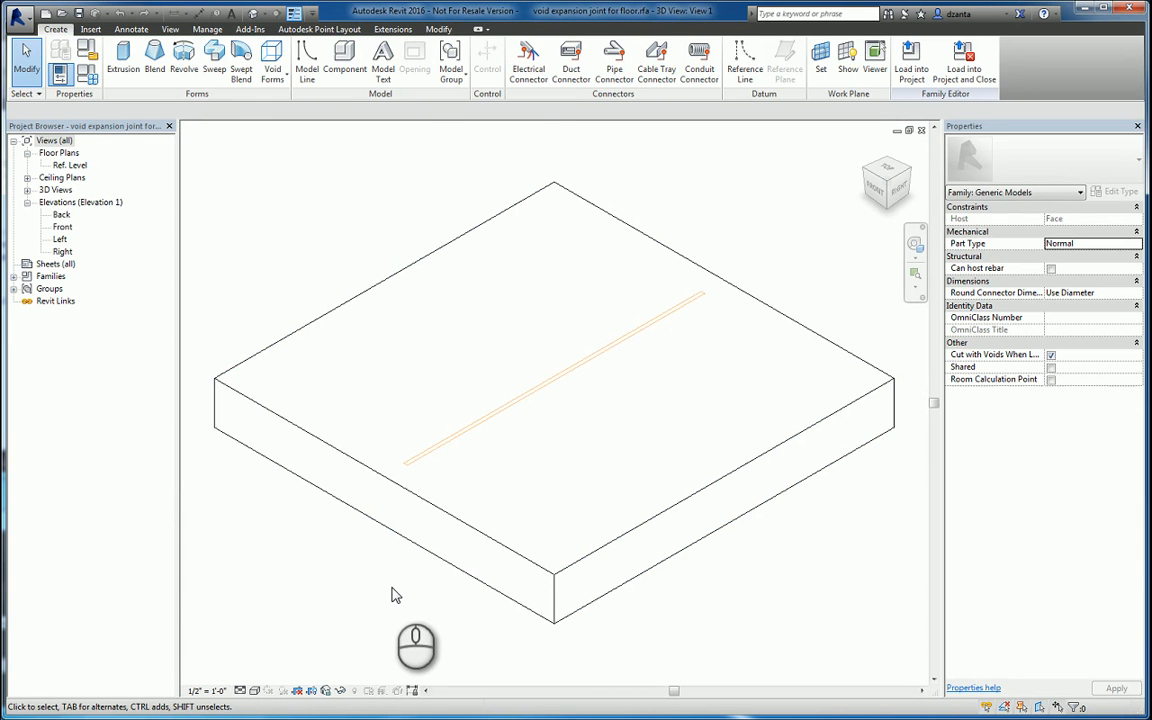
Reshape the void groove extrusion's sketch profile in the joint family.
{"action": "left_click", "coordinate": [556, 370]}
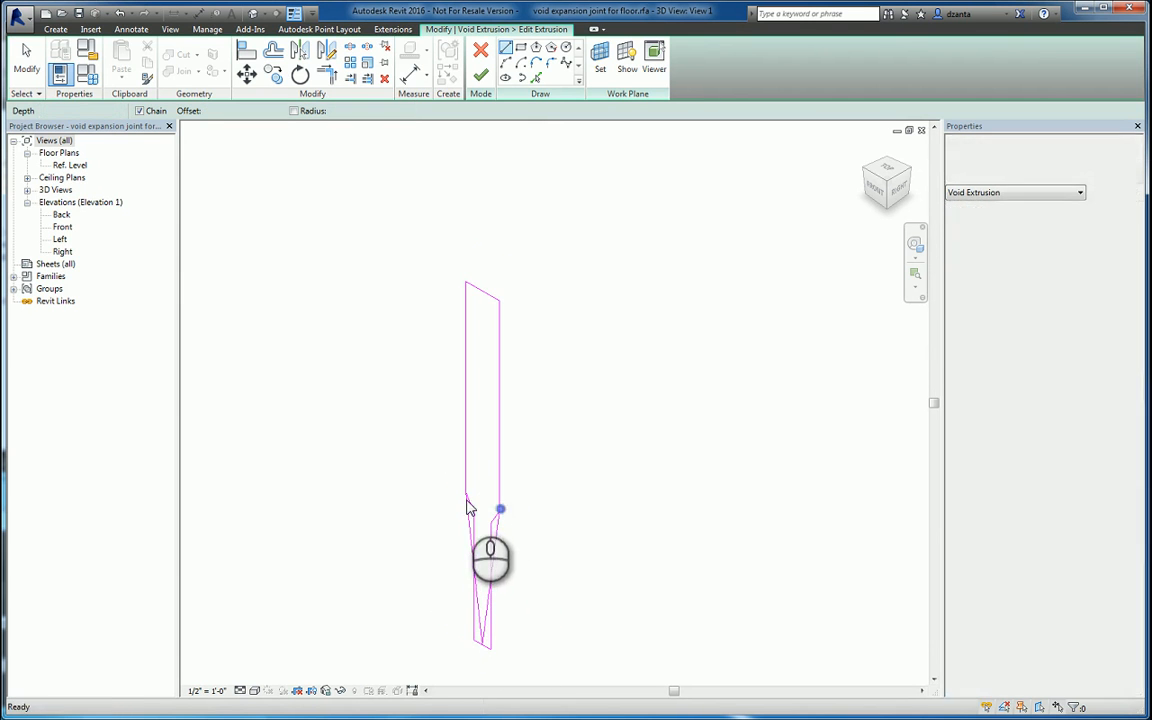
{"action": "left_click", "coordinate": [490, 510]}
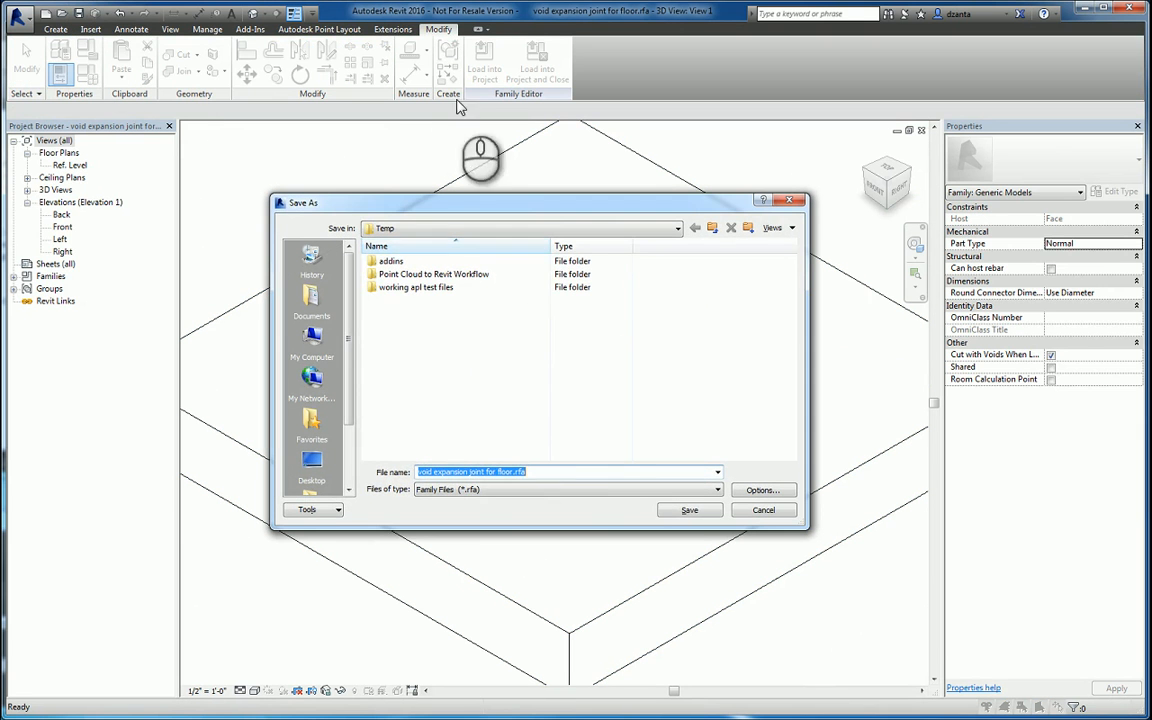
Save the revised void joint family and reload it into the line-based joint family, overwriting the existing version.
{"action": "left_click", "coordinate": [688, 510]}
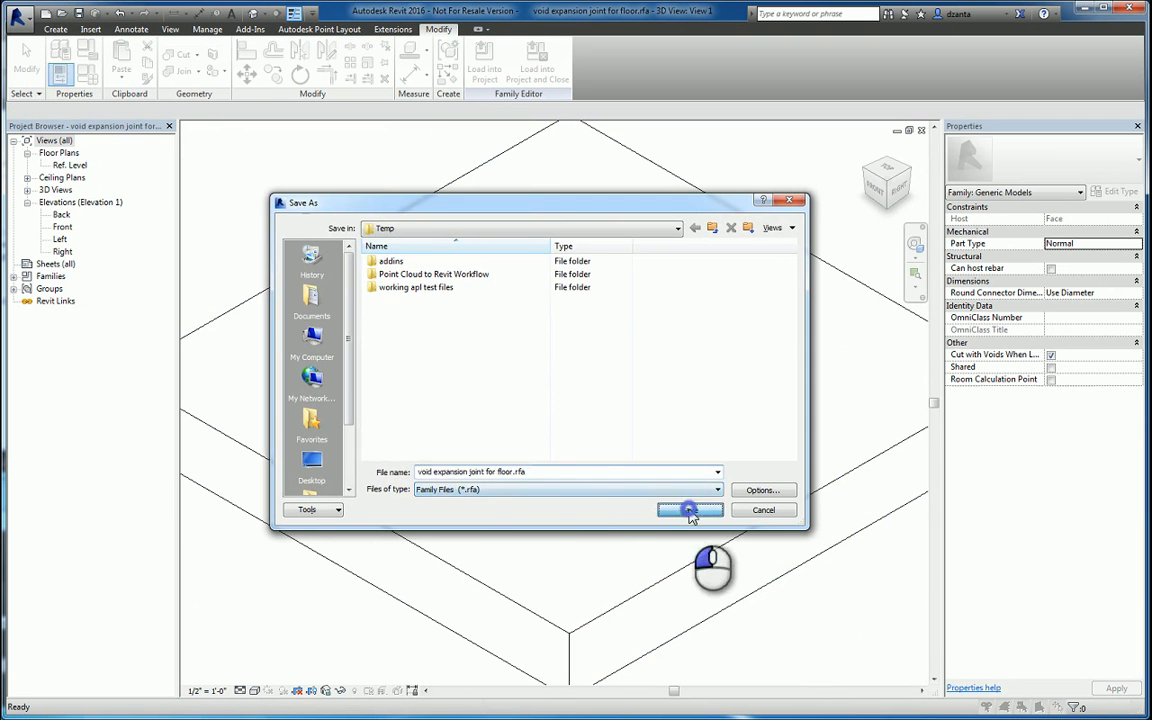
{"action": "left_click", "coordinate": [688, 510]}
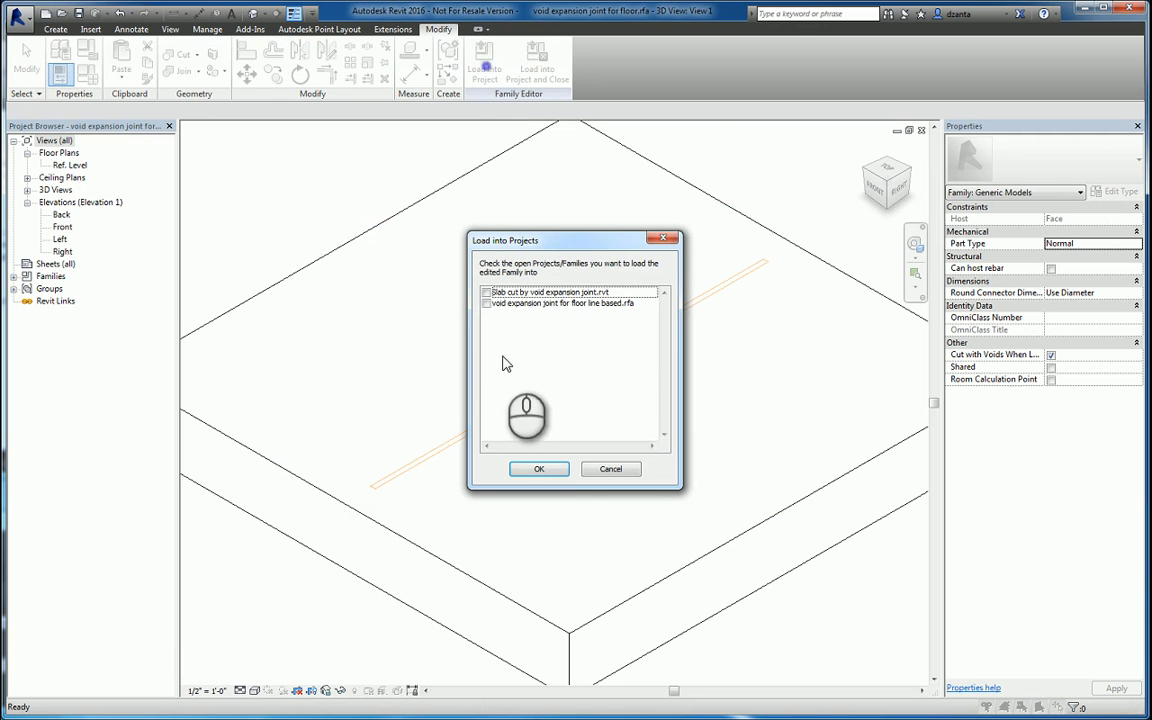
{"action": "left_click", "coordinate": [488, 292]}
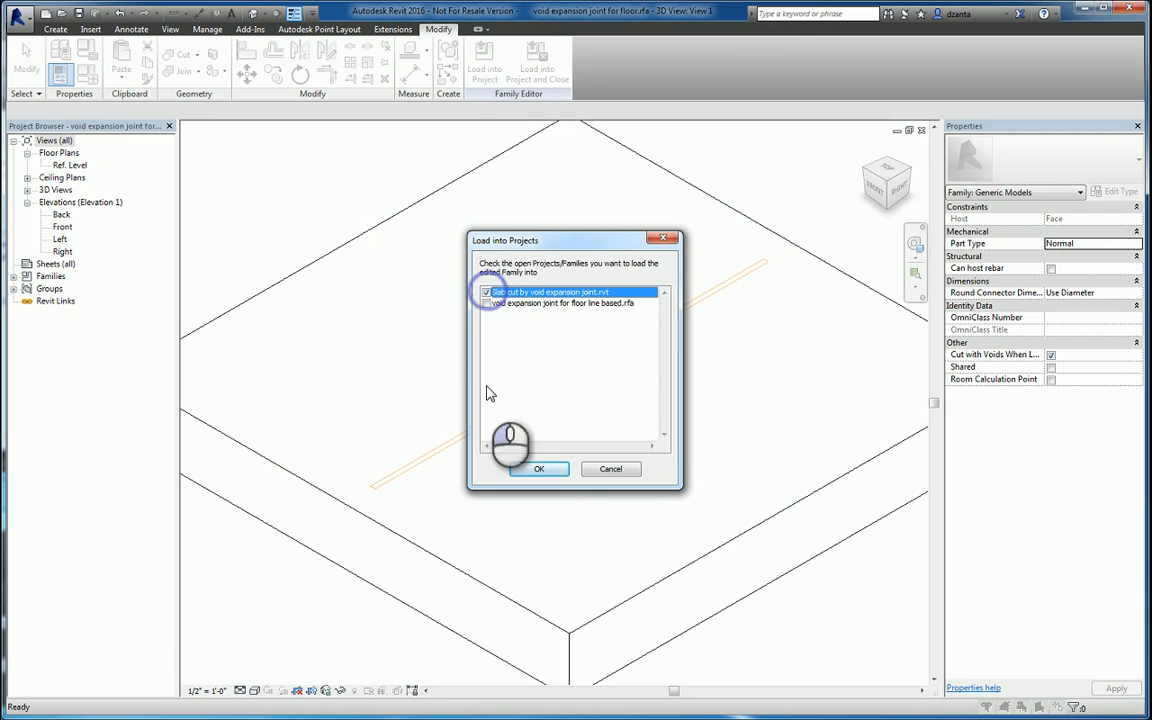
{"action": "mouse_move", "coordinate": [510, 336]}
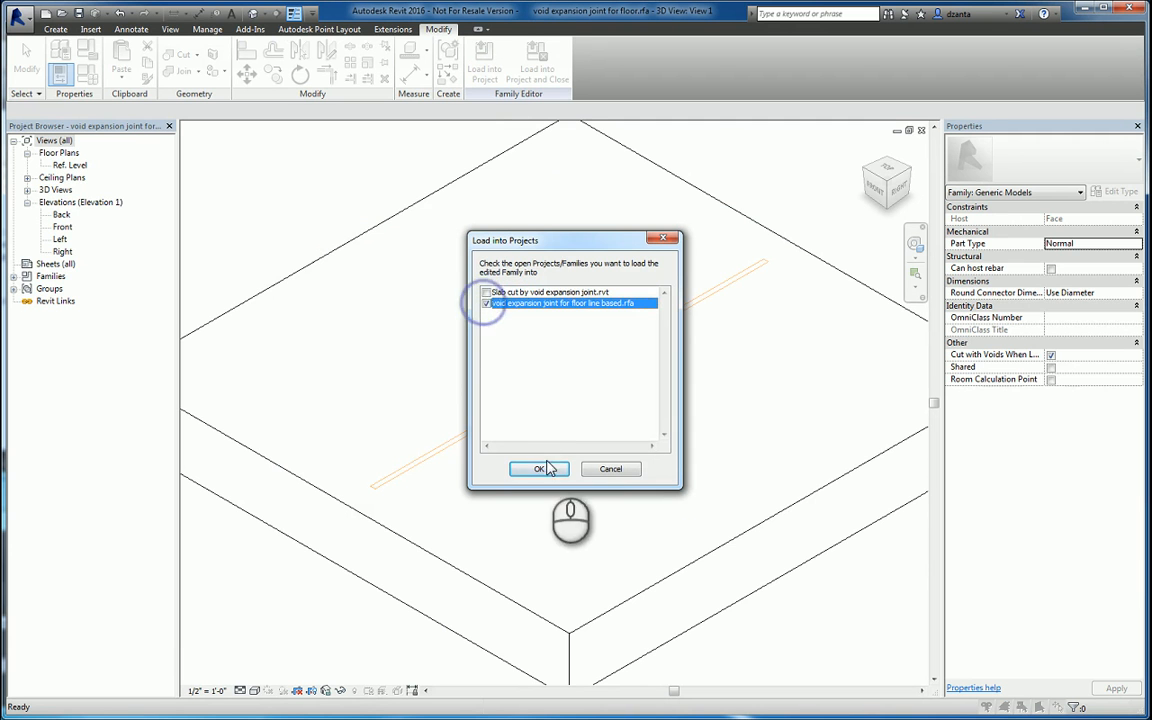
{"action": "left_click", "coordinate": [540, 468]}
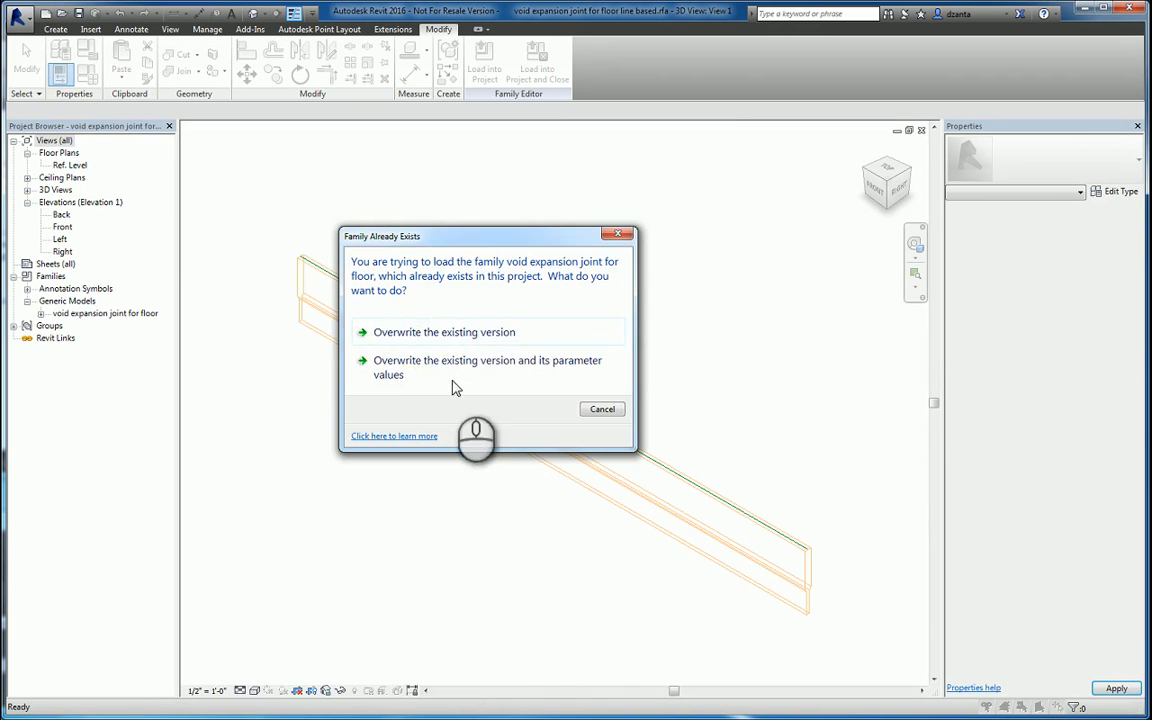
{"action": "left_click", "coordinate": [444, 332]}
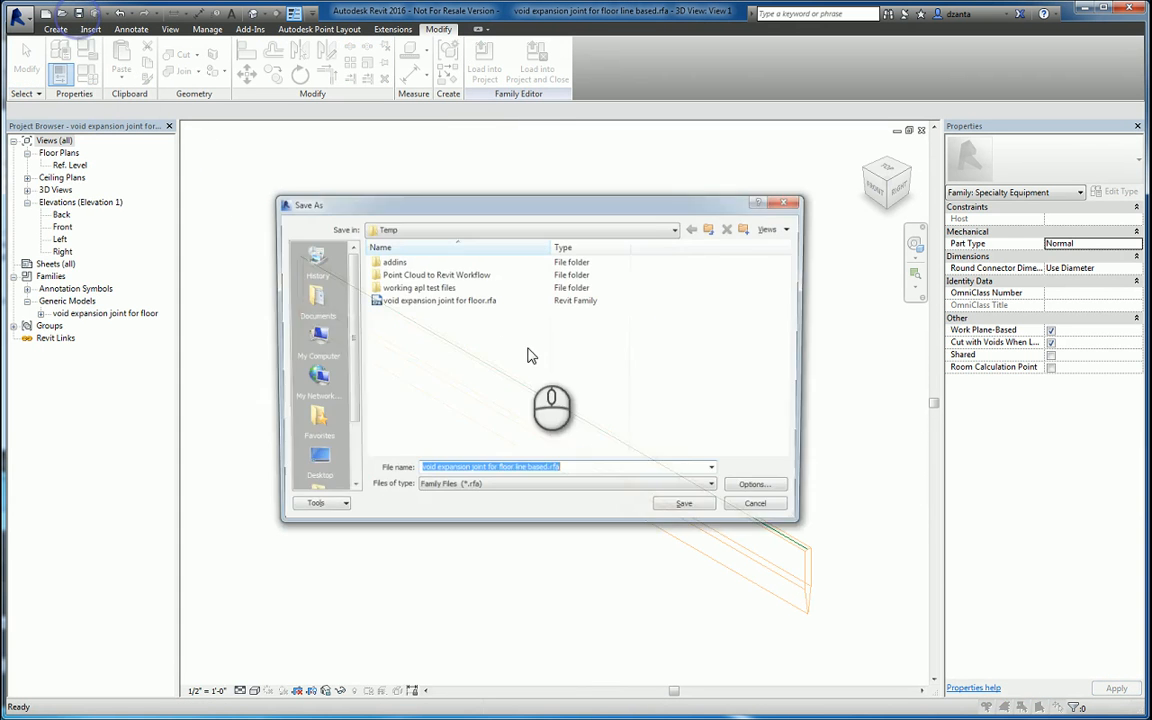
Save the line-based joint family and load it into the slab project.
{"action": "left_click", "coordinate": [684, 504]}
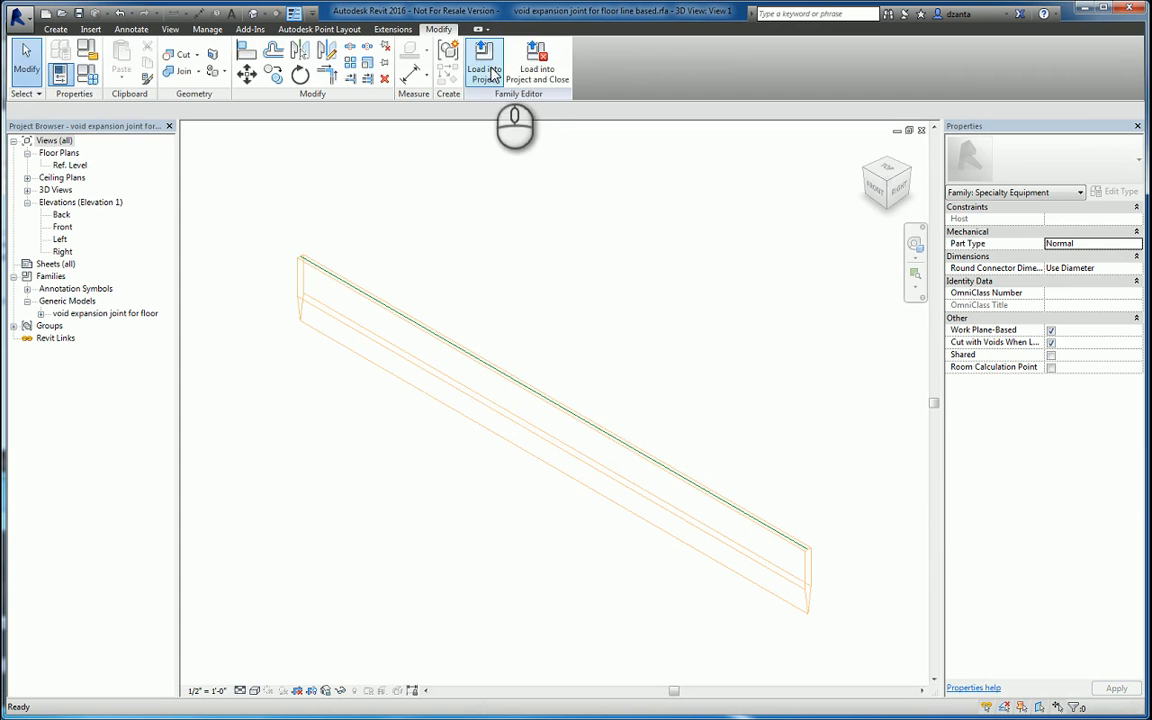
{"action": "left_click", "coordinate": [484, 60]}
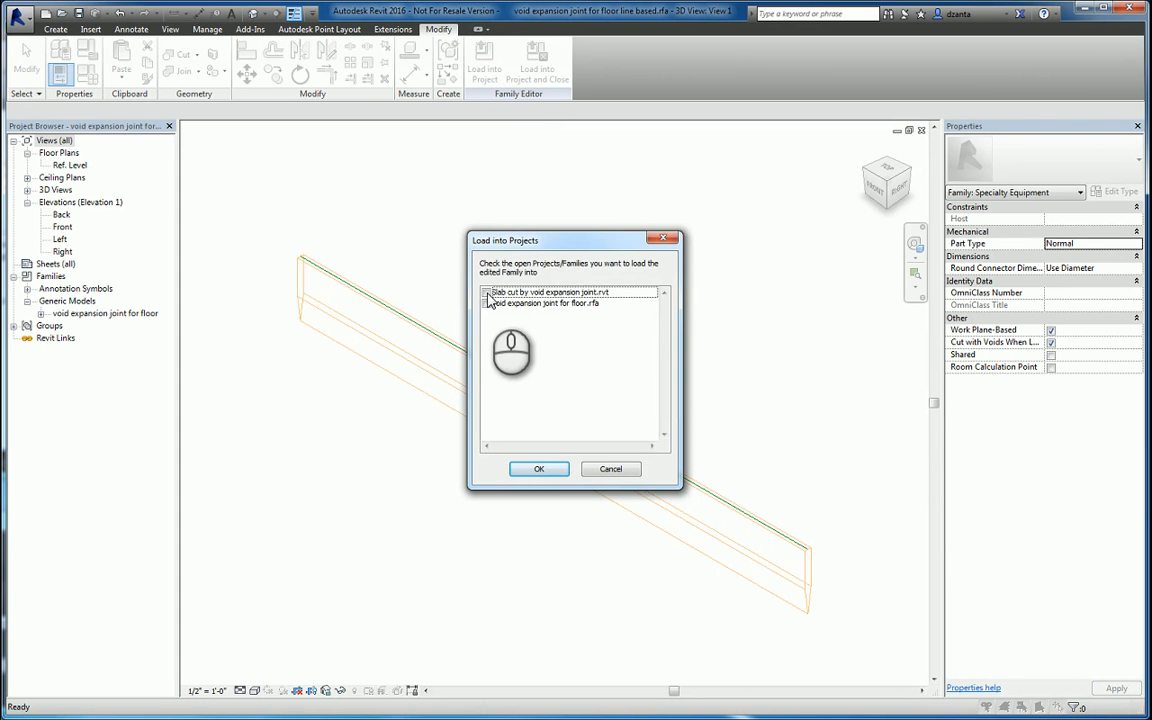
{"action": "left_click", "coordinate": [540, 468]}
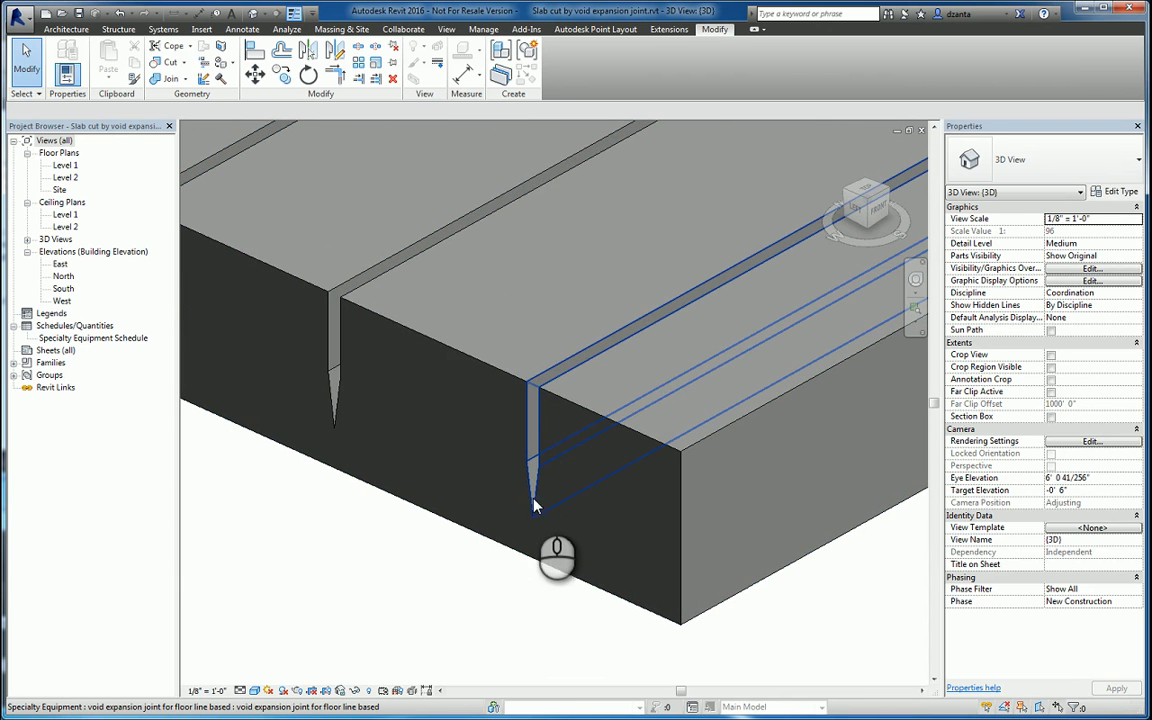
{"action": "mouse_move", "coordinate": [536, 498]}
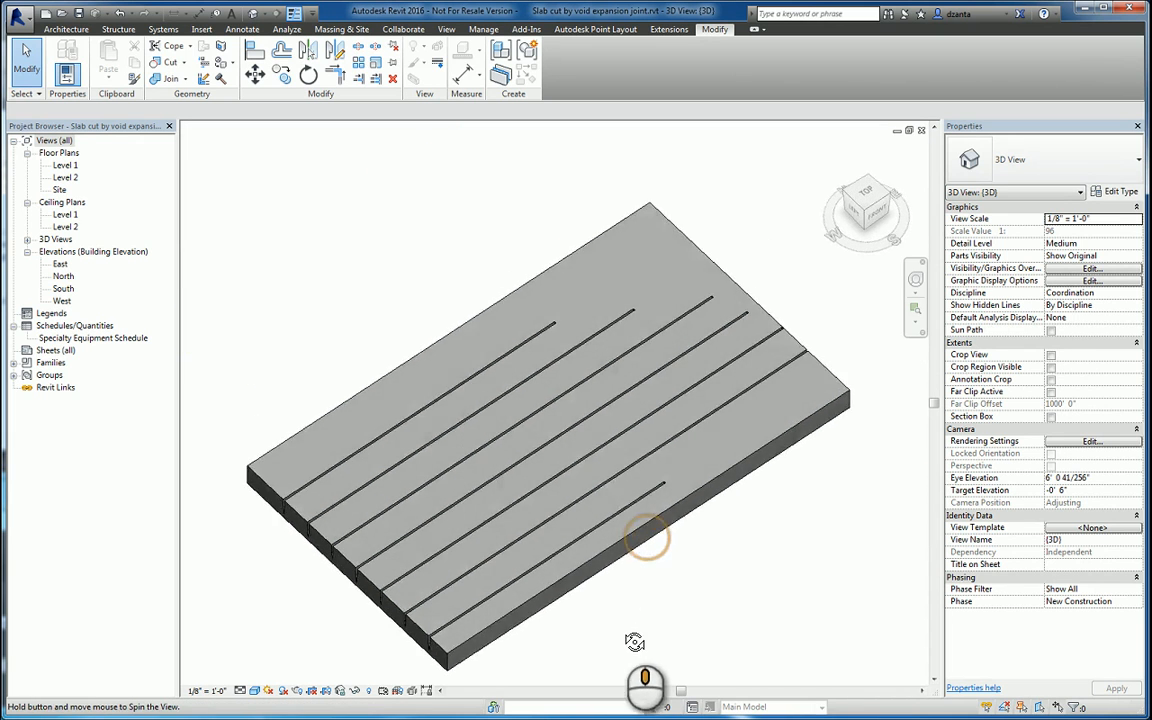
Orbit to check the V-shaped grooves and select an expansion joint in the slab.
{"action": "left_click_drag", "start_coordinate": [644, 540], "coordinate": [770, 476]}
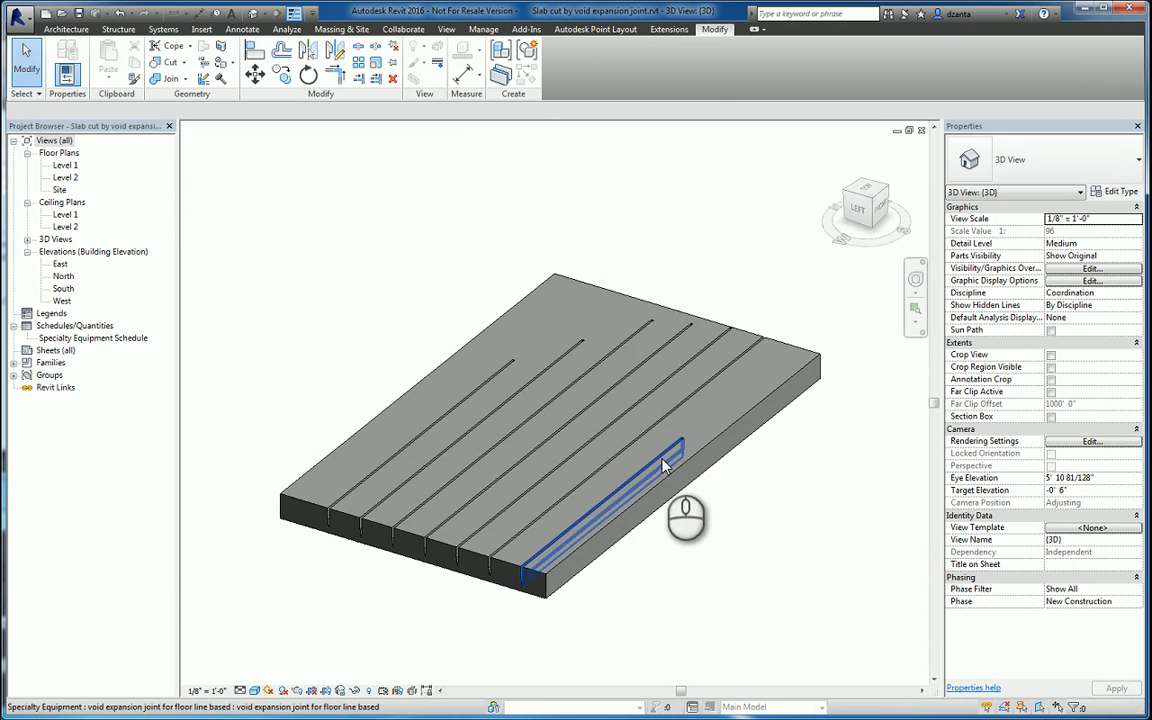
{"action": "left_click", "coordinate": [660, 460]}
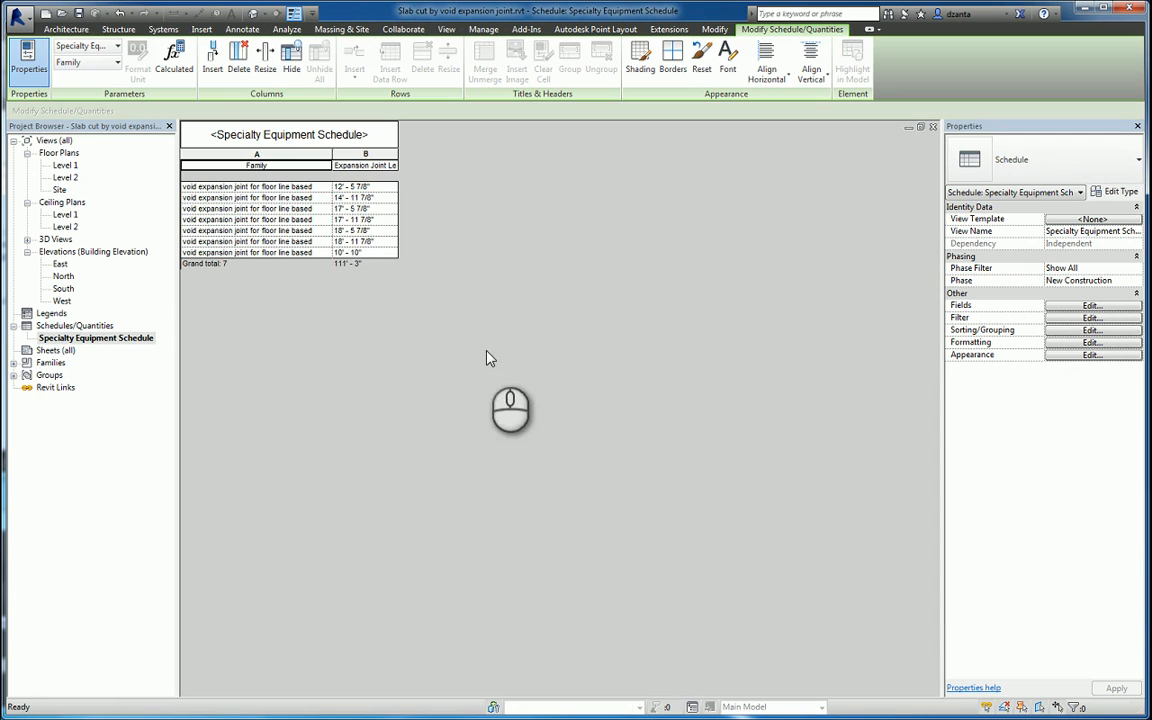
{"action": "mouse_move", "coordinate": [358, 232]}
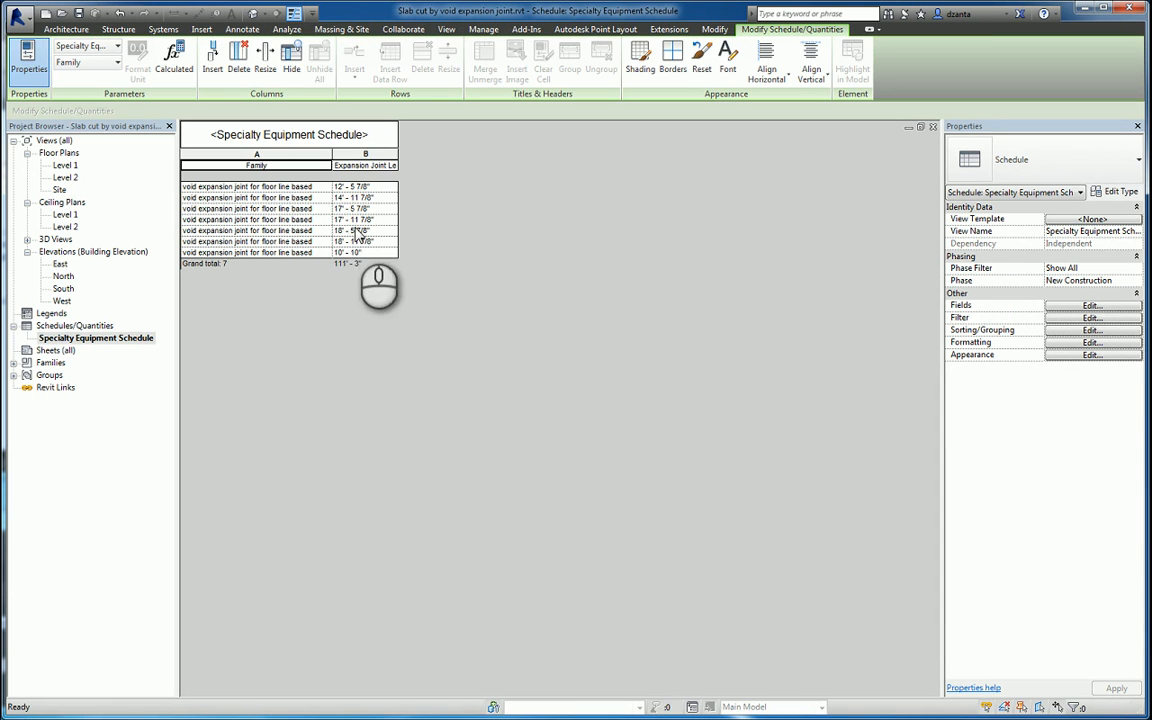